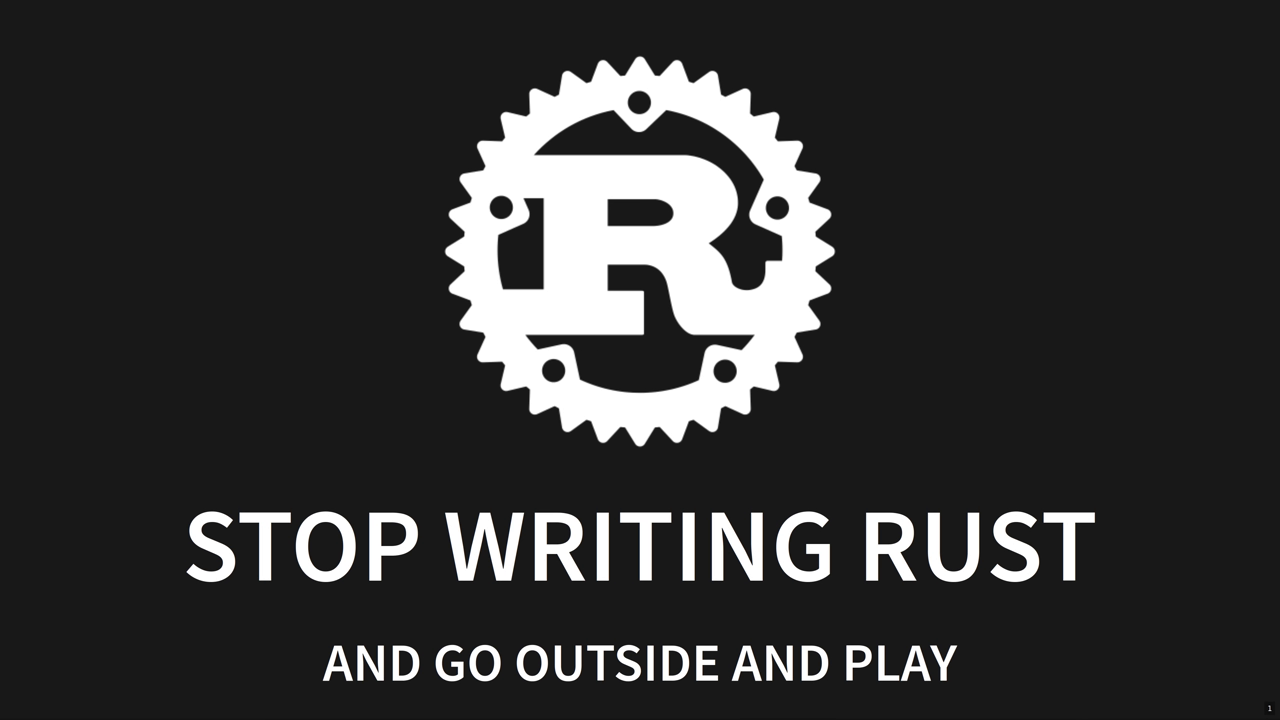
pyautogui.press('Right')
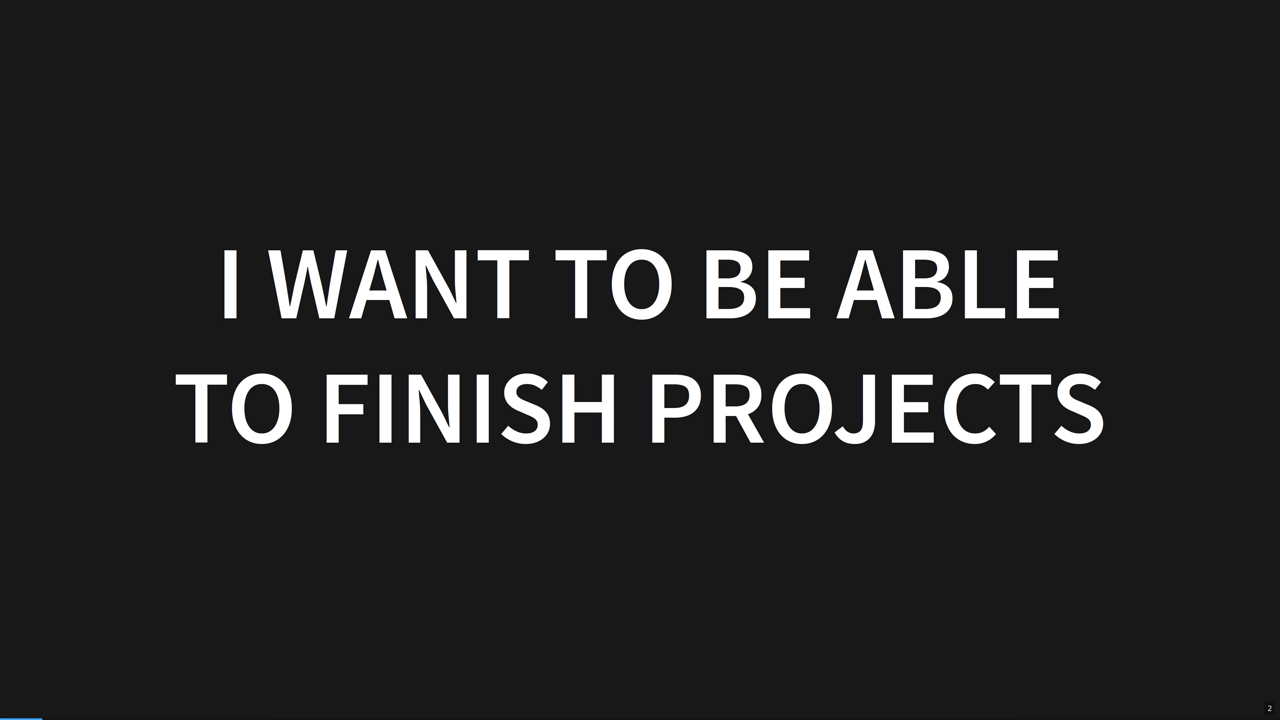
pyautogui.press('Right')
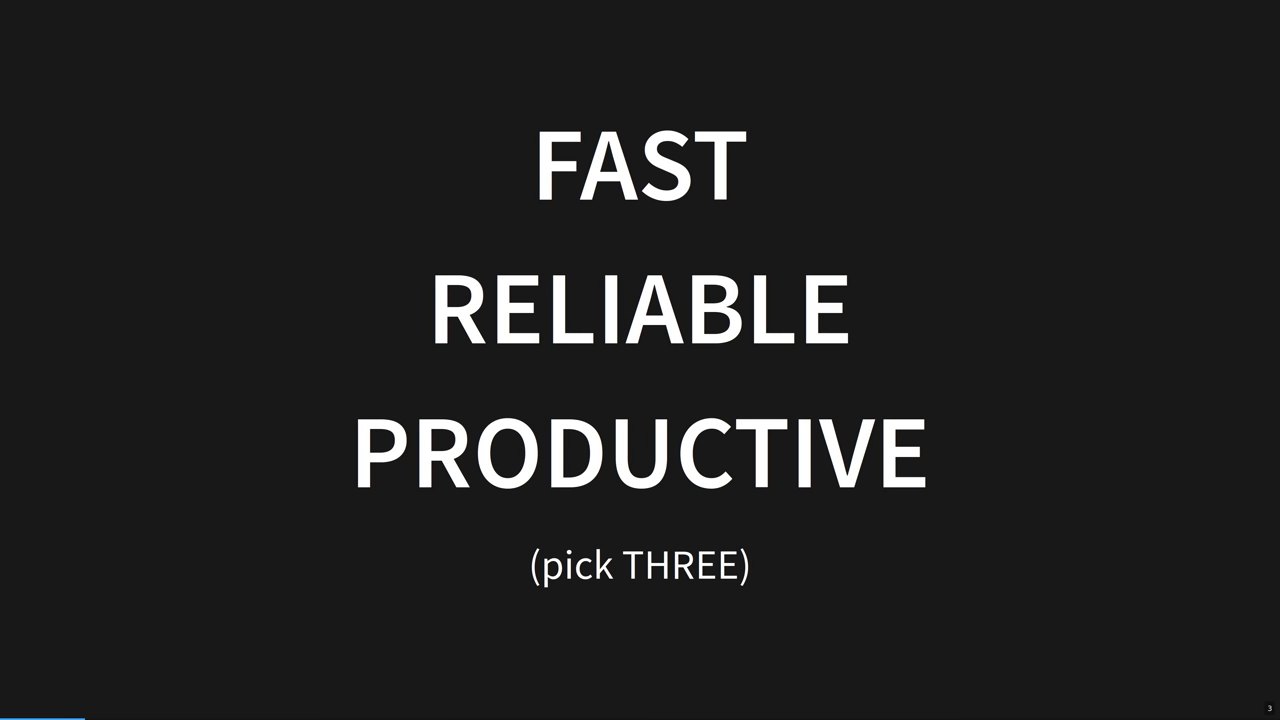
pyautogui.press('Right')
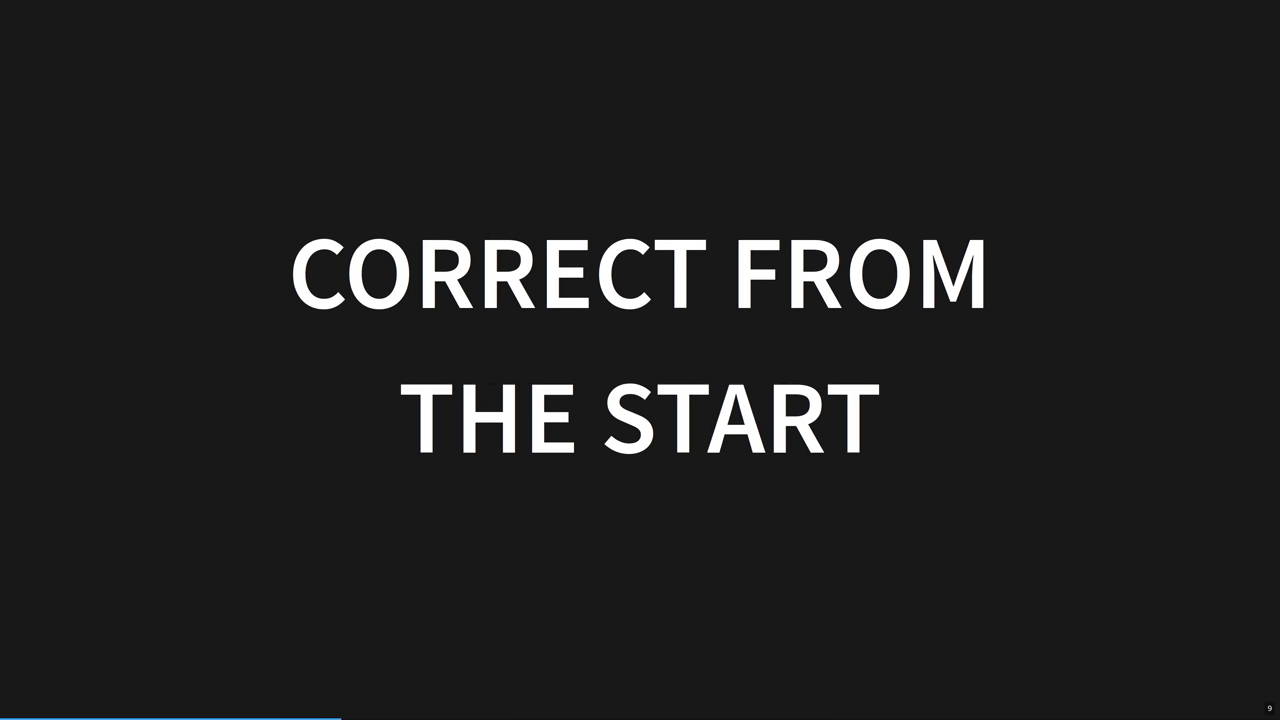
pyautogui.press('Right')
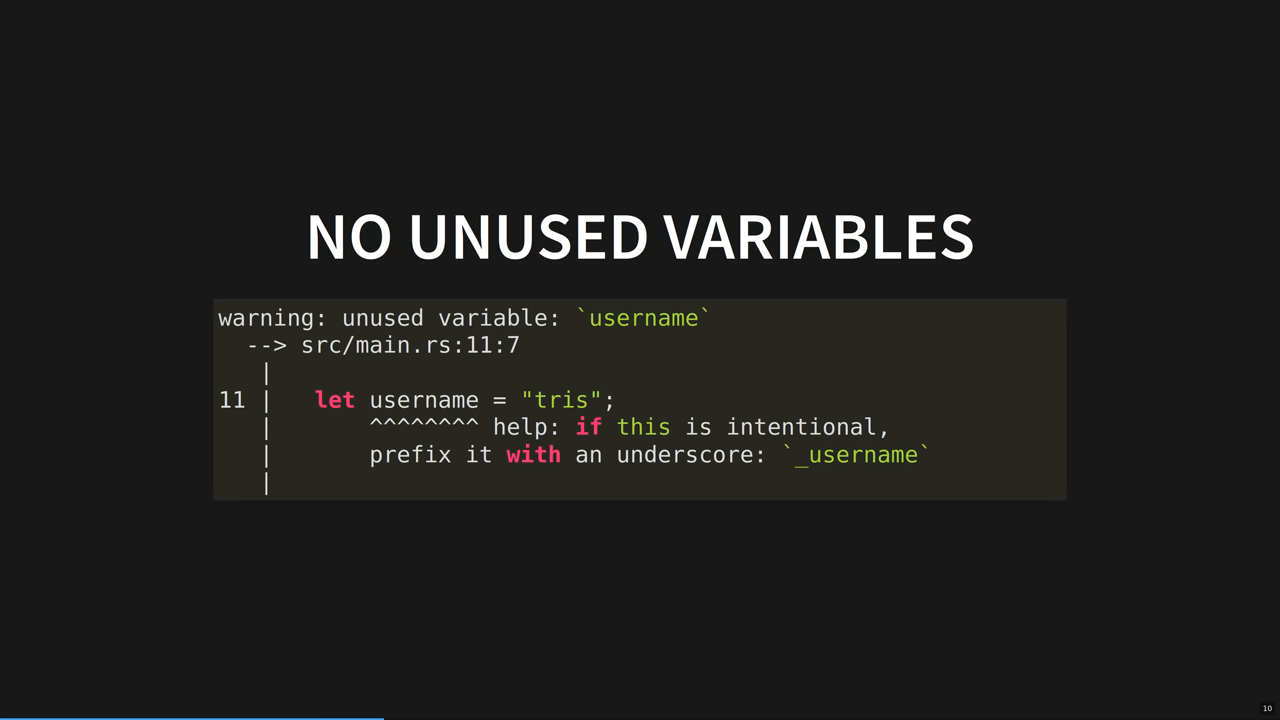
pyautogui.press('Right')
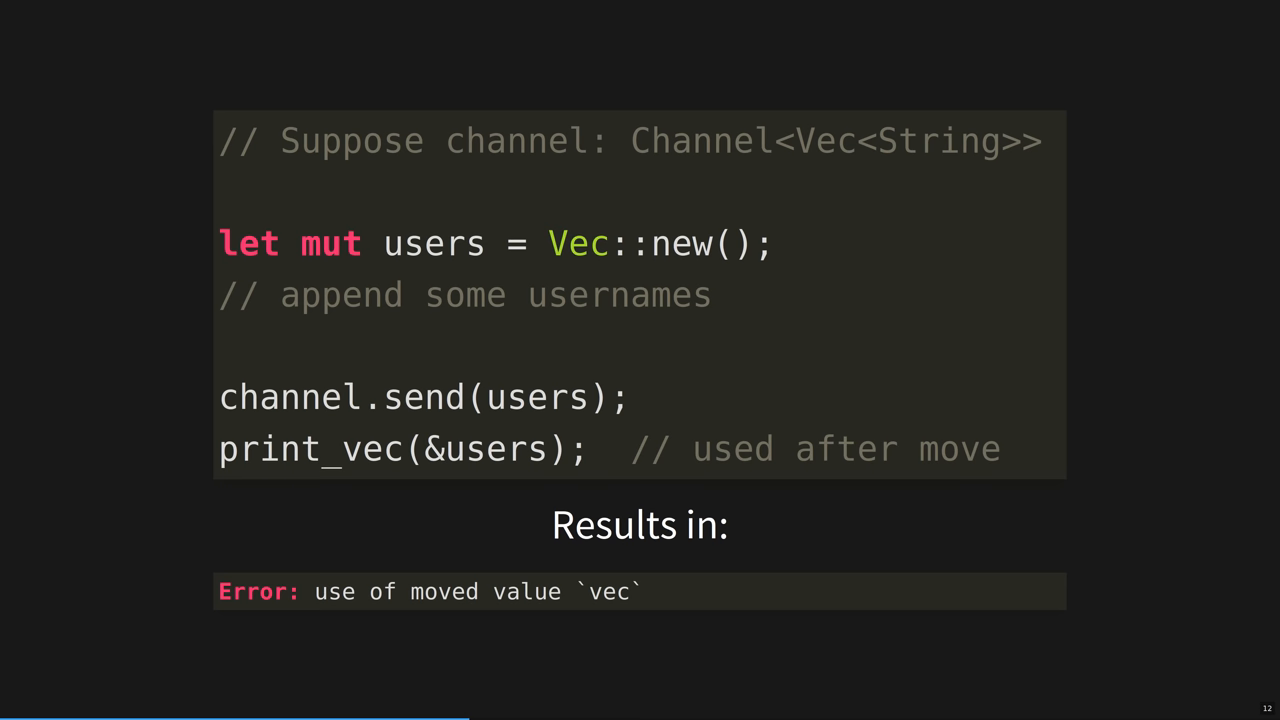
pyautogui.press('right')
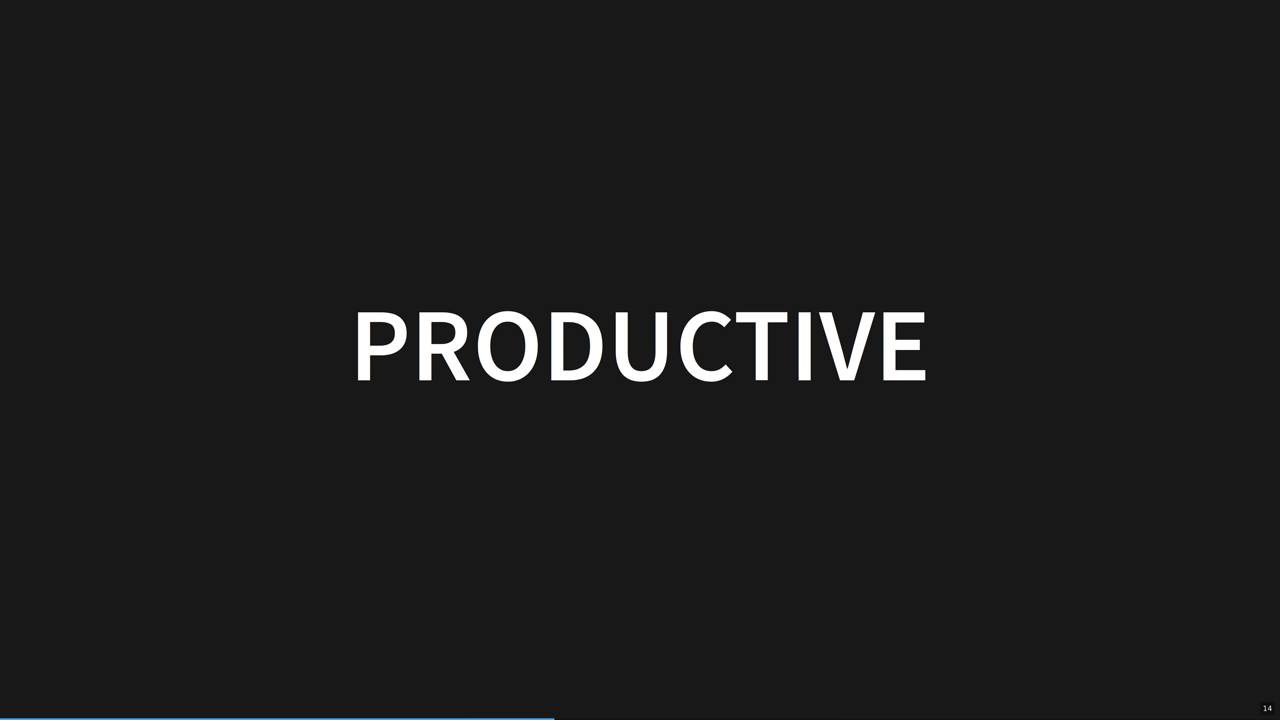
pyautogui.press('Right')
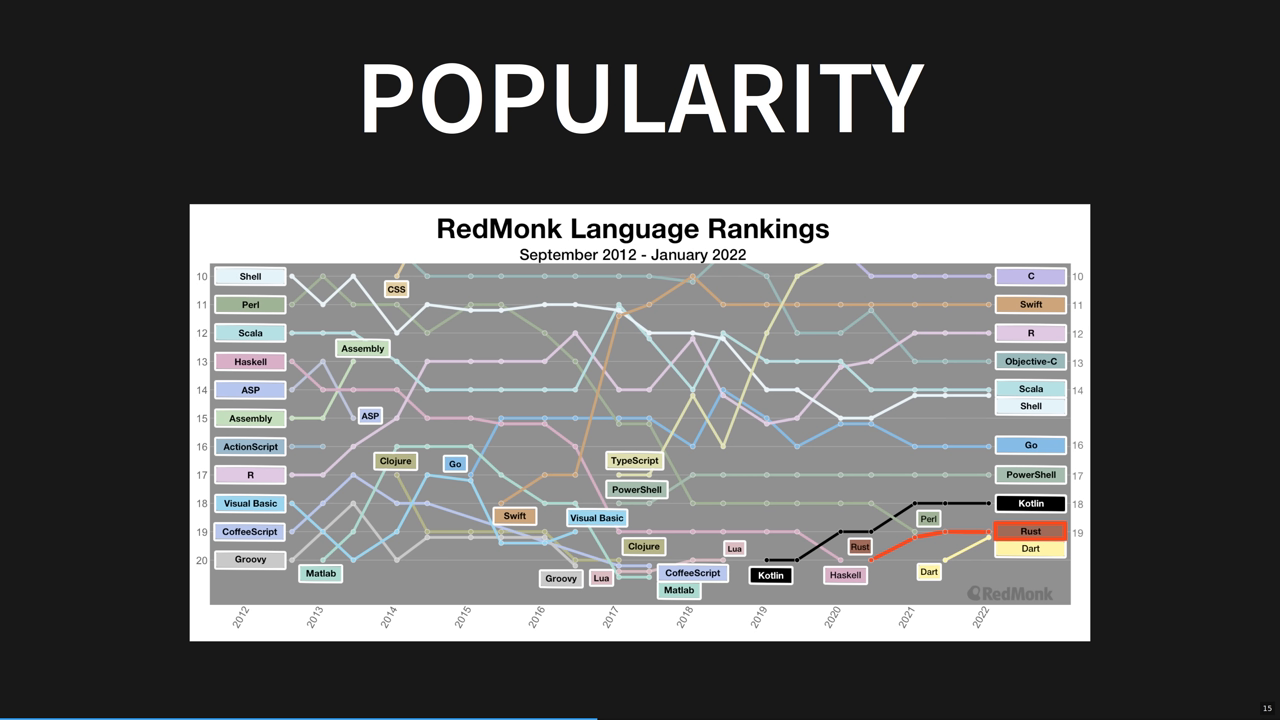
pyautogui.press('right')
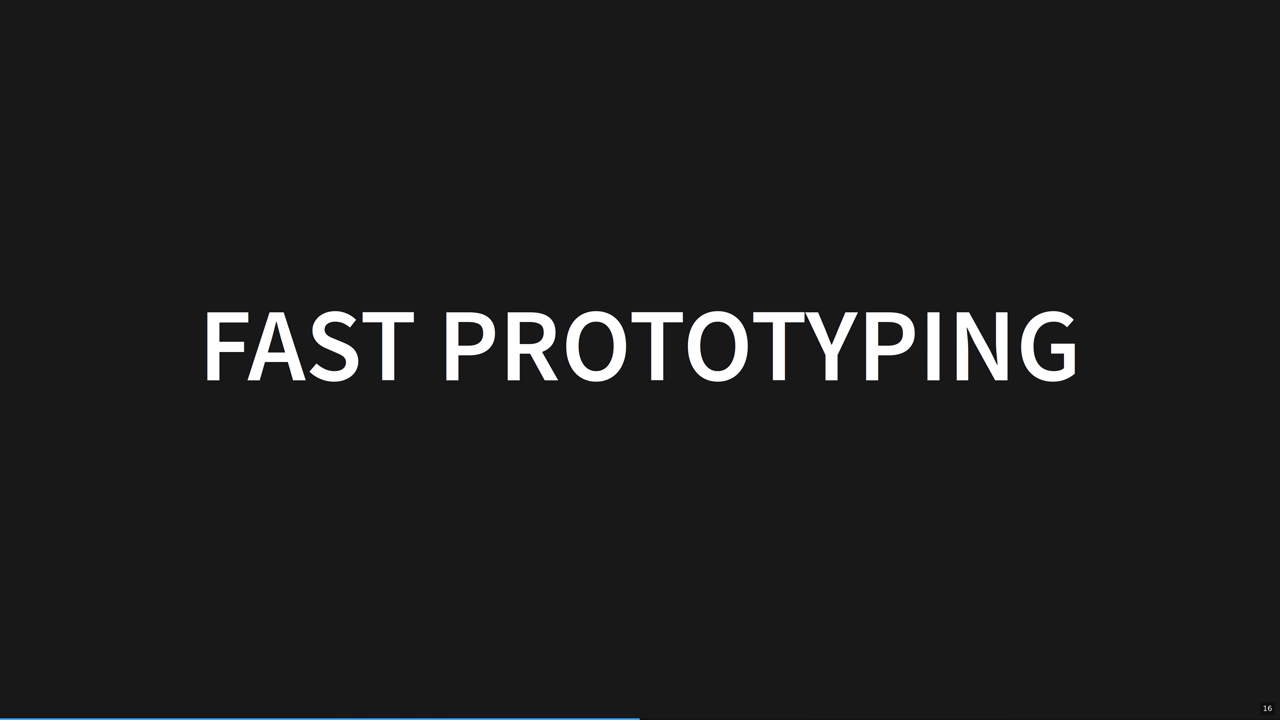
pyautogui.press('right')
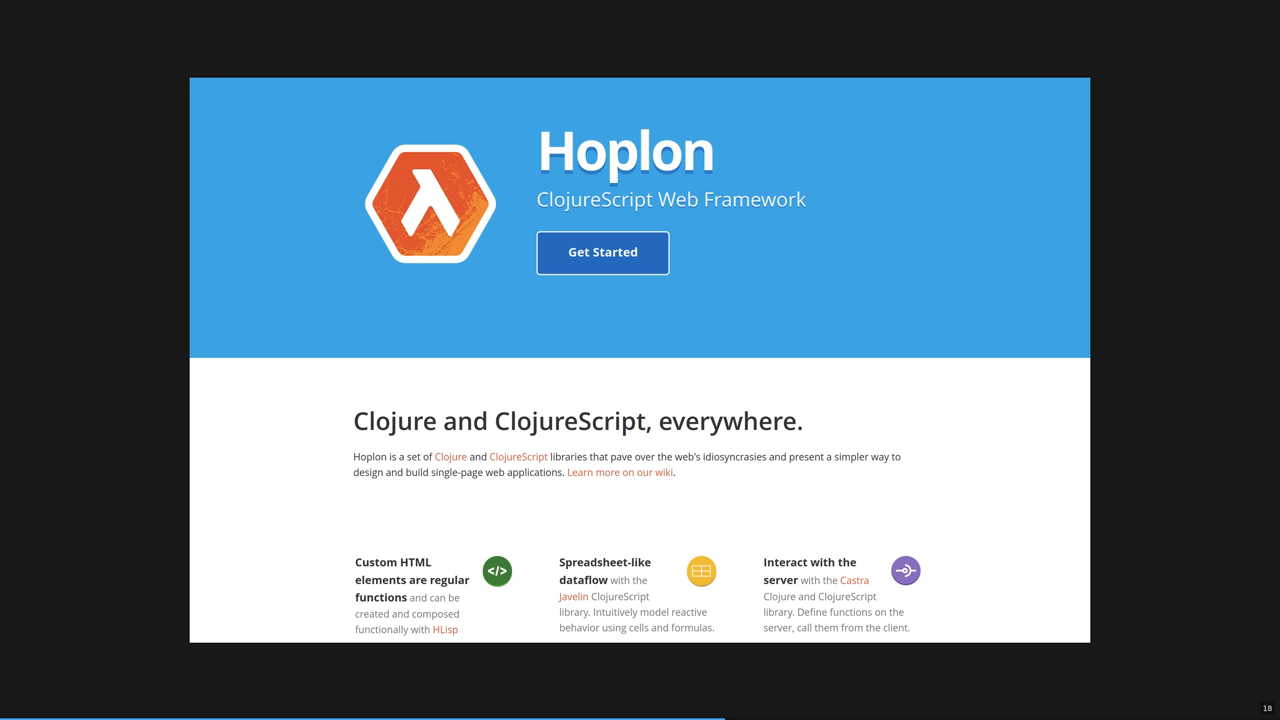
pyautogui.press('Right')
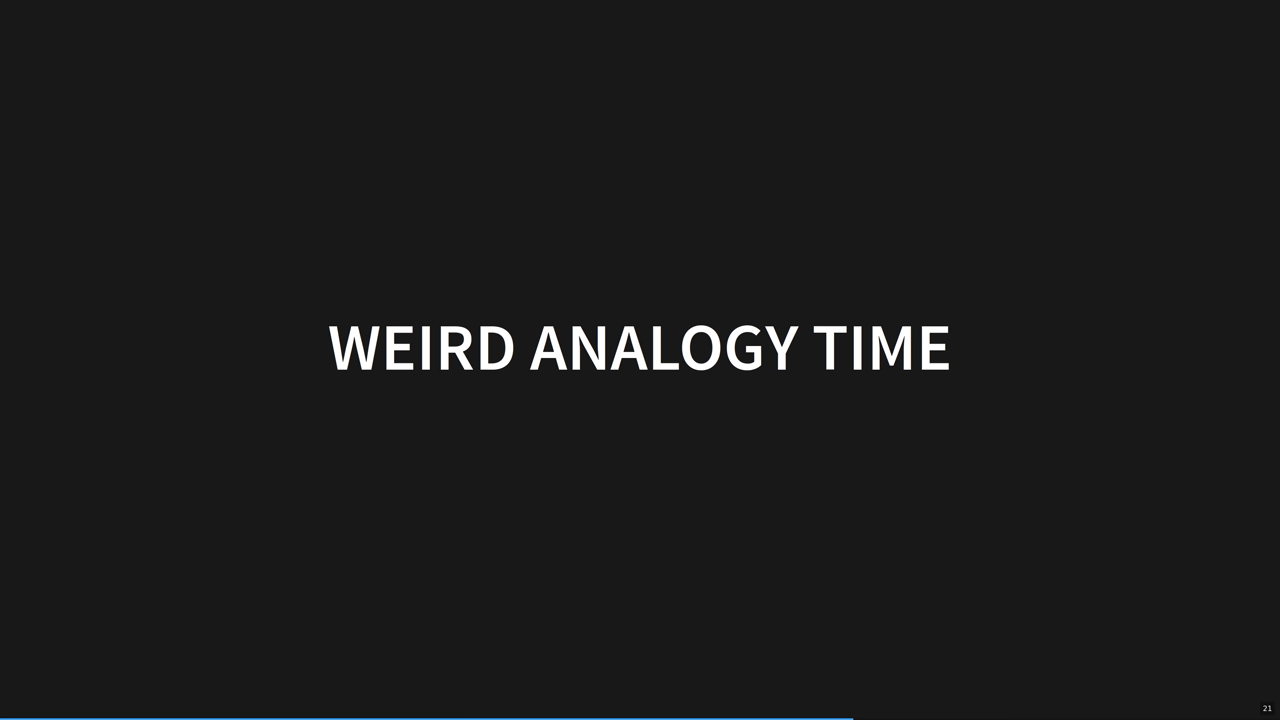
pyautogui.press('Right')
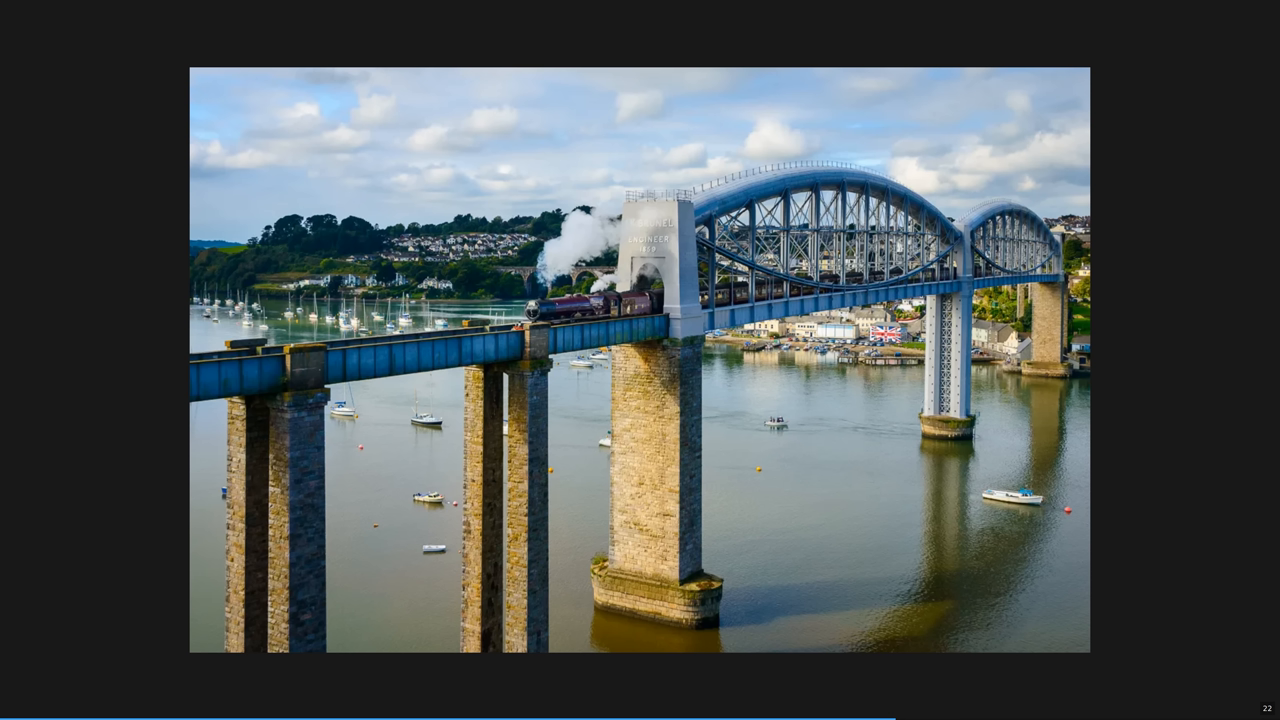
pyautogui.press('Right')
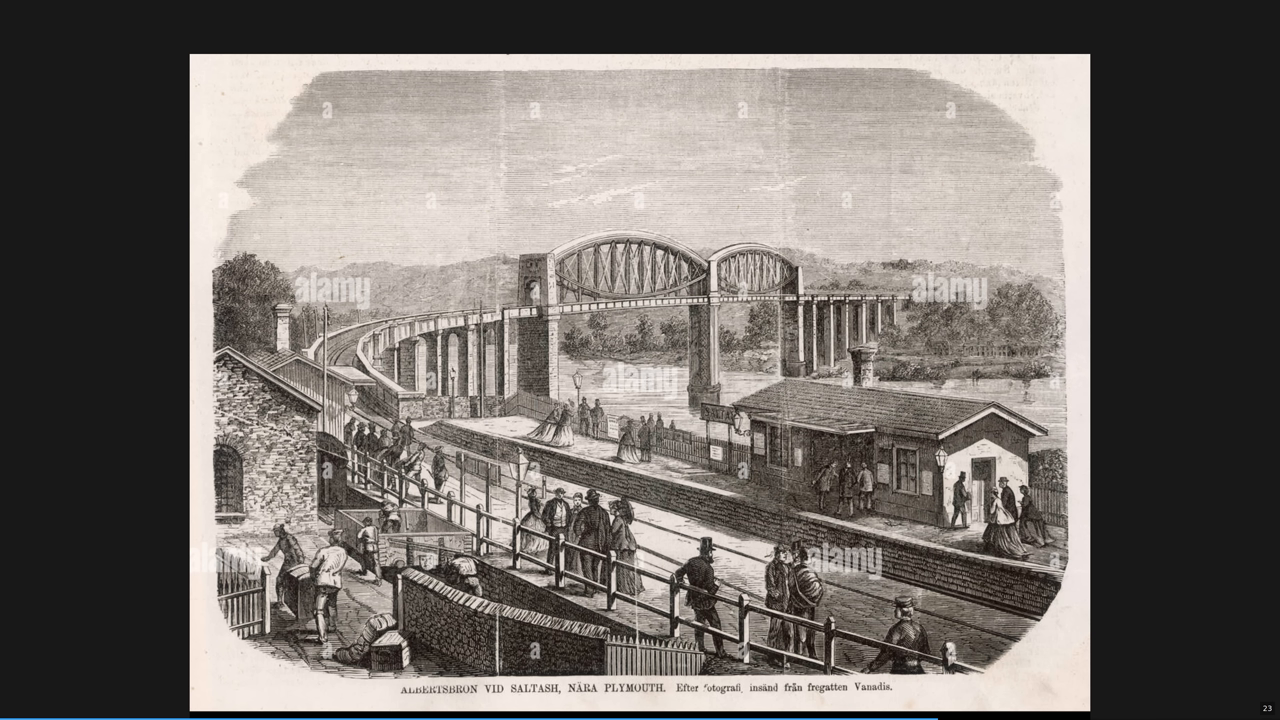
pyautogui.press('Right')
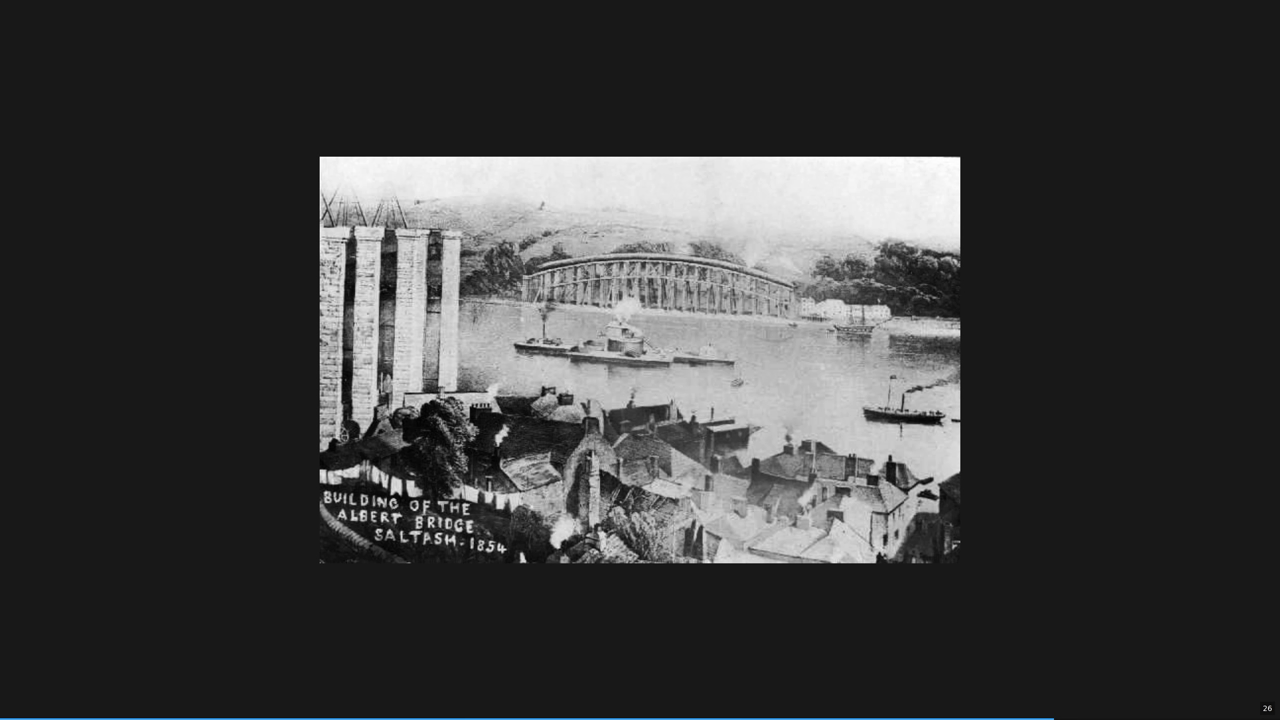
pyautogui.press('right')
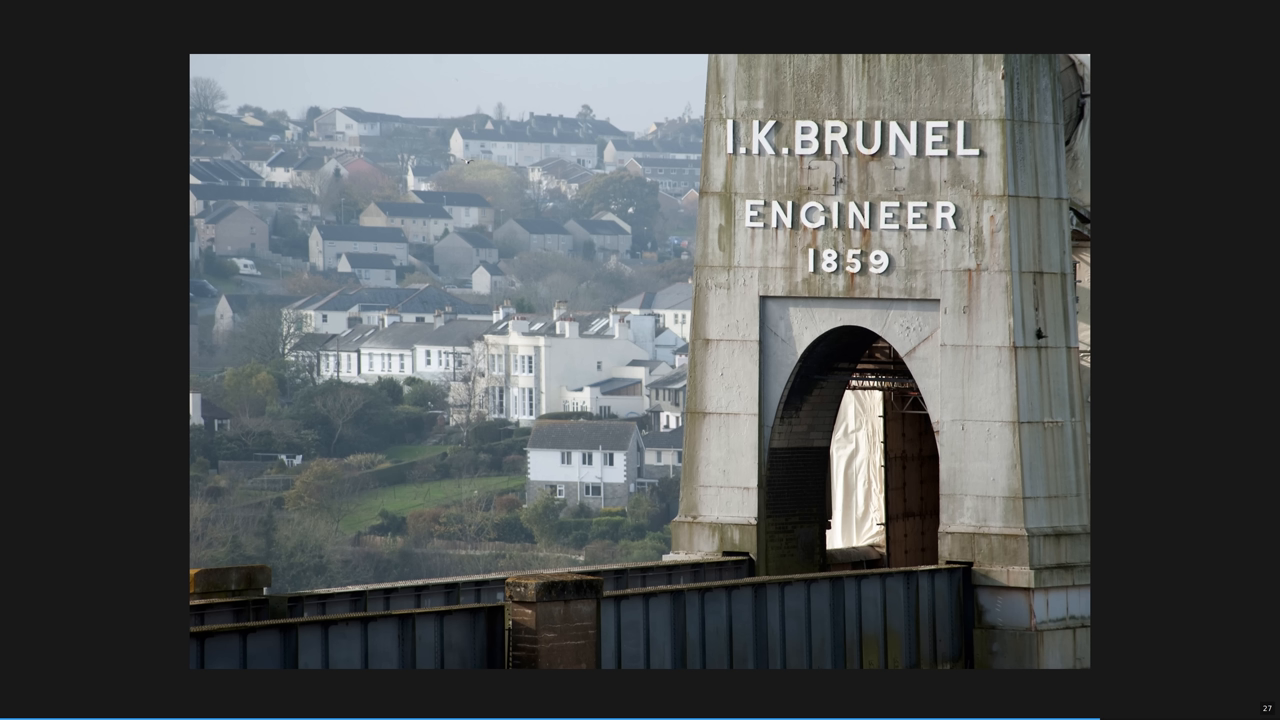
pyautogui.press('right')
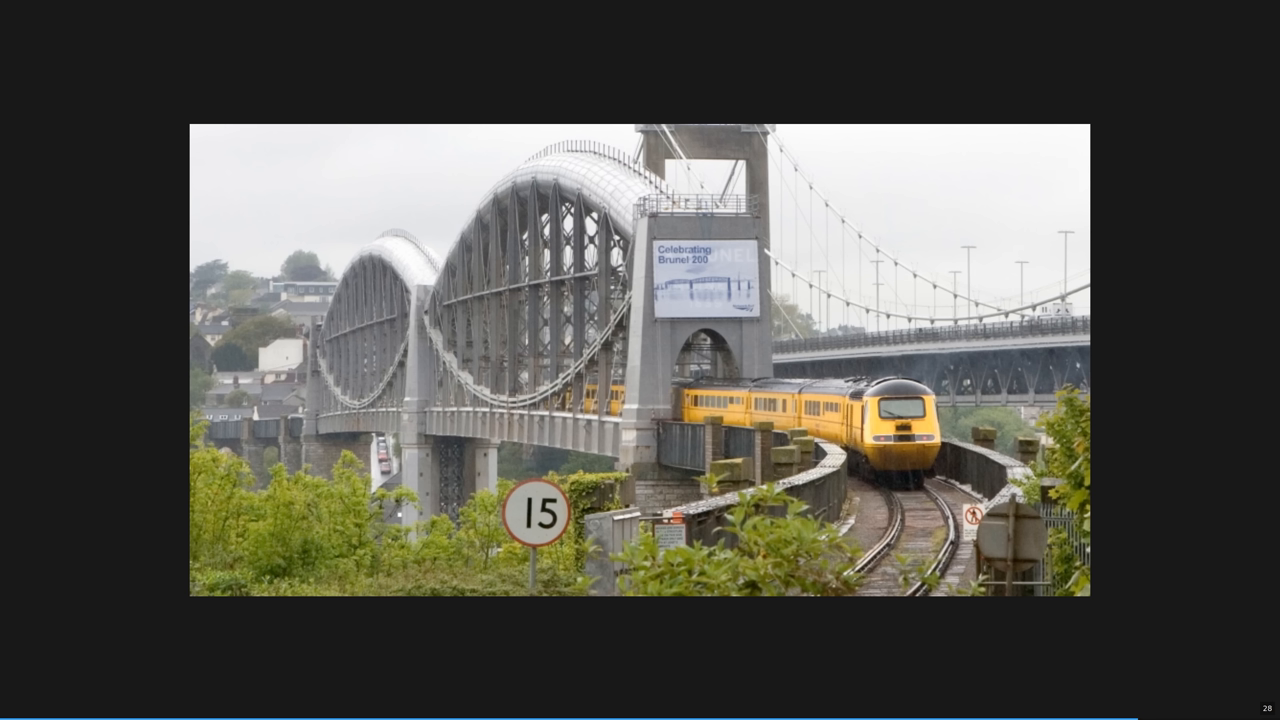
pyautogui.press('Right')
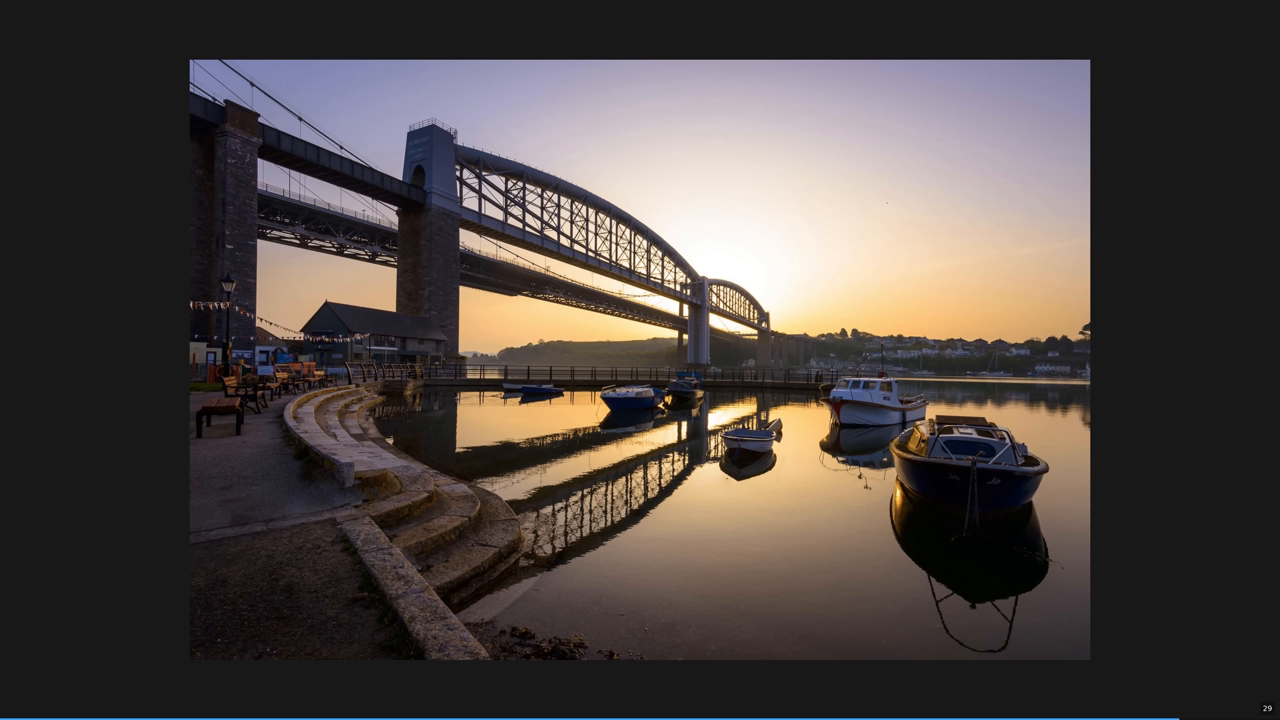
pyautogui.press('Right')
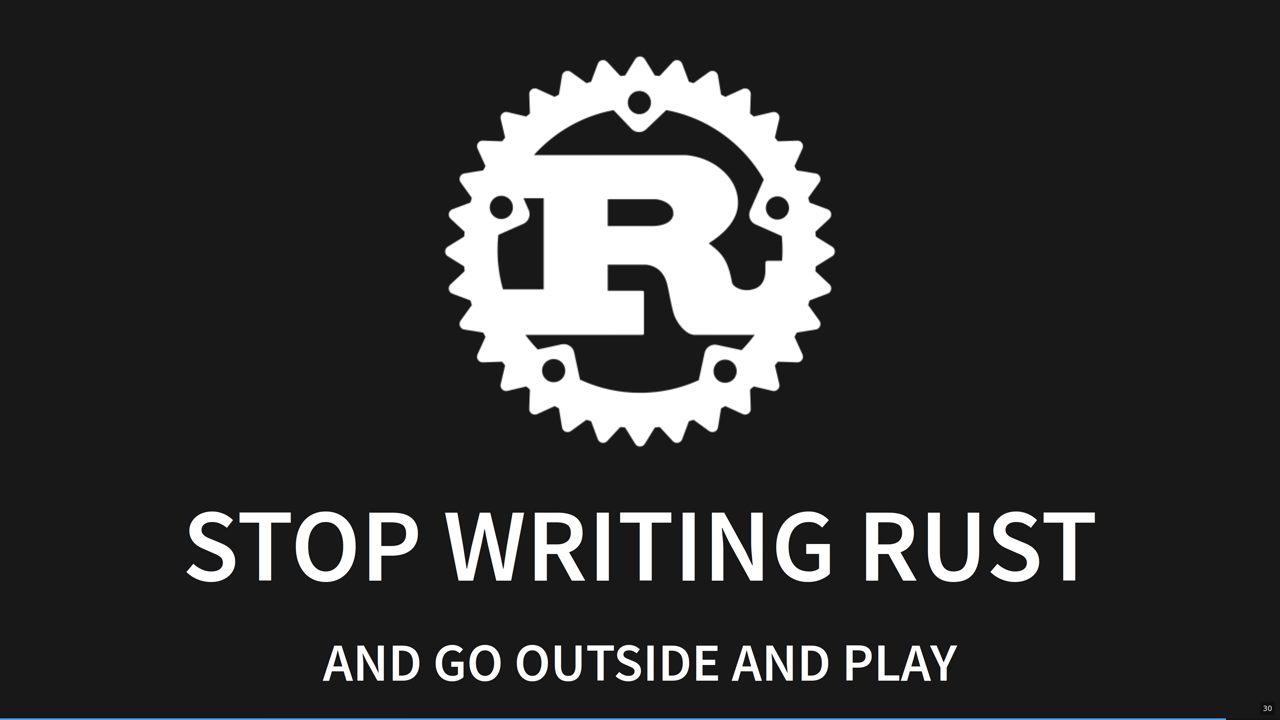